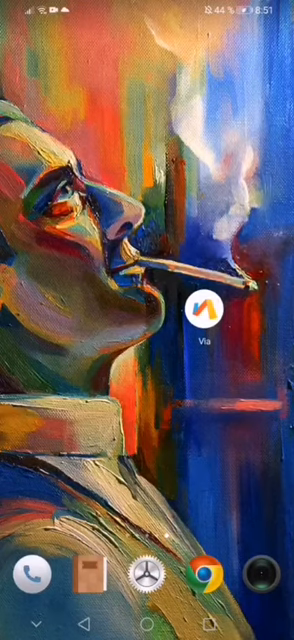
Step: From the PGSharp home page start the Standard Edition plan and view the shopping cart
{"action": "left_click", "coordinate": [208, 316]}
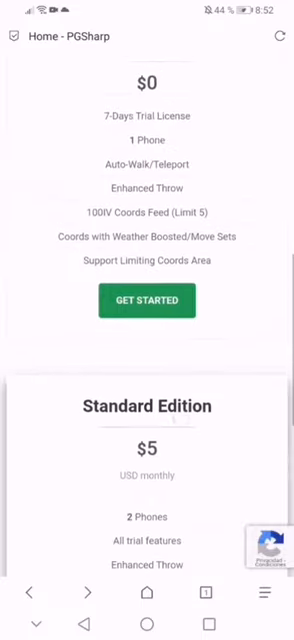
{"action": "left_click", "coordinate": [148, 300]}
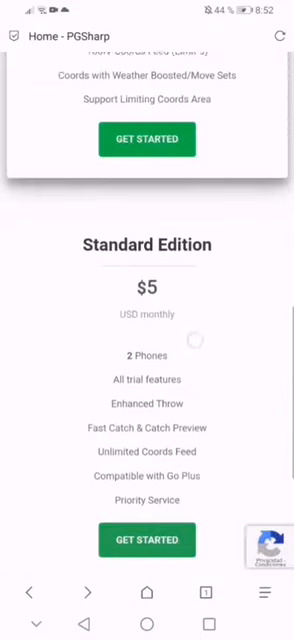
{"action": "scroll", "scroll_direction": "down", "scroll_amount": 3}
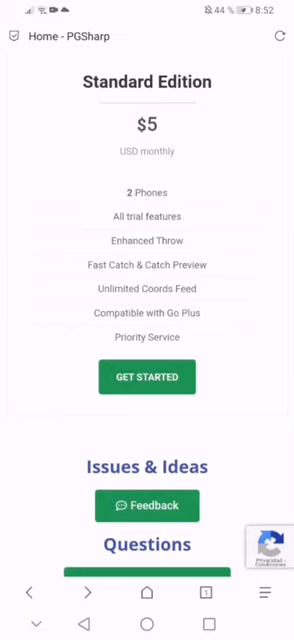
{"action": "left_click", "coordinate": [148, 376]}
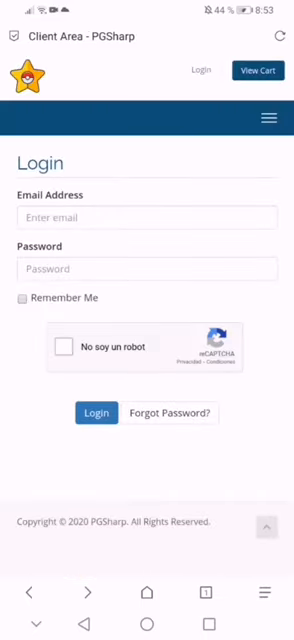
{"action": "left_click", "coordinate": [266, 118]}
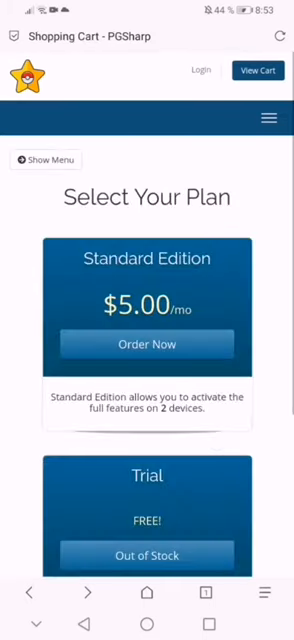
Step: Order the Standard Edition, get the Out of Stock notice, and go back to the plan list
{"action": "scroll", "scroll_direction": "down", "scroll_amount": 3}
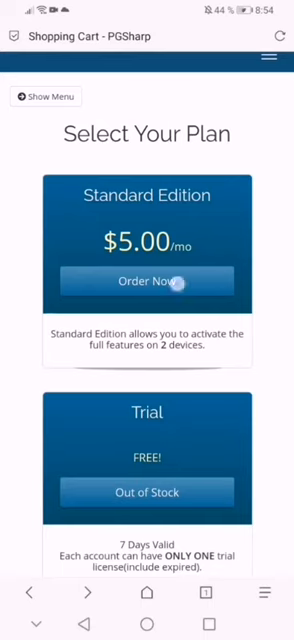
{"action": "left_click", "coordinate": [148, 280]}
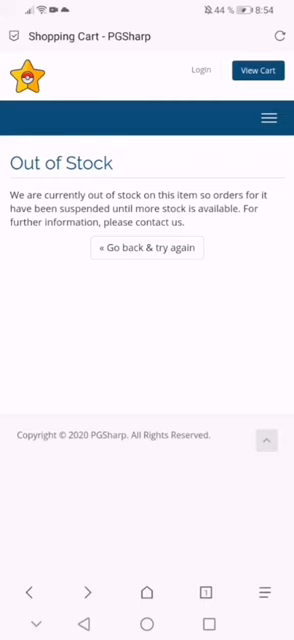
{"action": "left_click", "coordinate": [148, 248]}
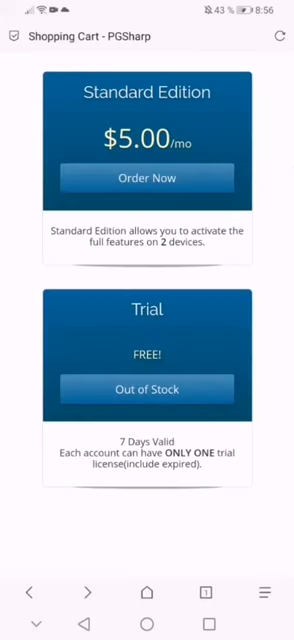
Step: Expand the shop's Categories in the side menu, revealing PGSharp License
{"action": "scroll", "scroll_direction": "down", "scroll_amount": 3}
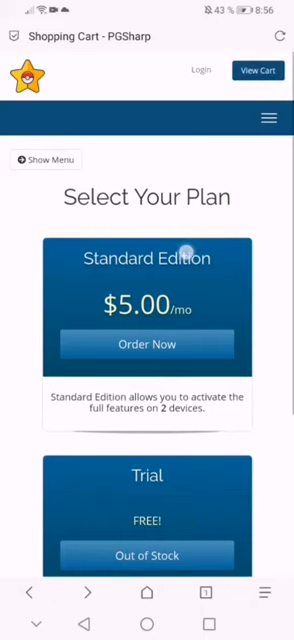
{"action": "left_click", "coordinate": [44, 160]}
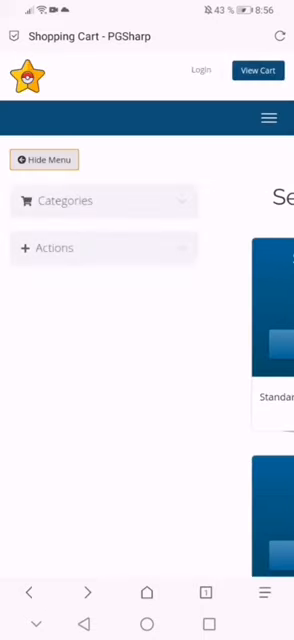
{"action": "left_click", "coordinate": [104, 200]}
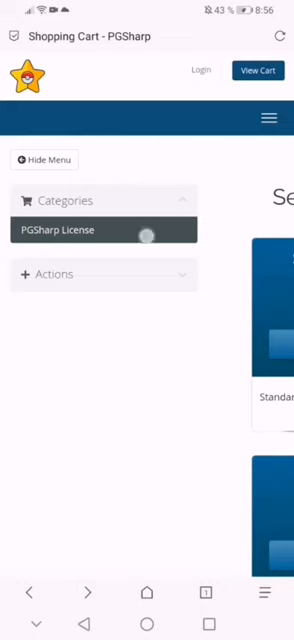